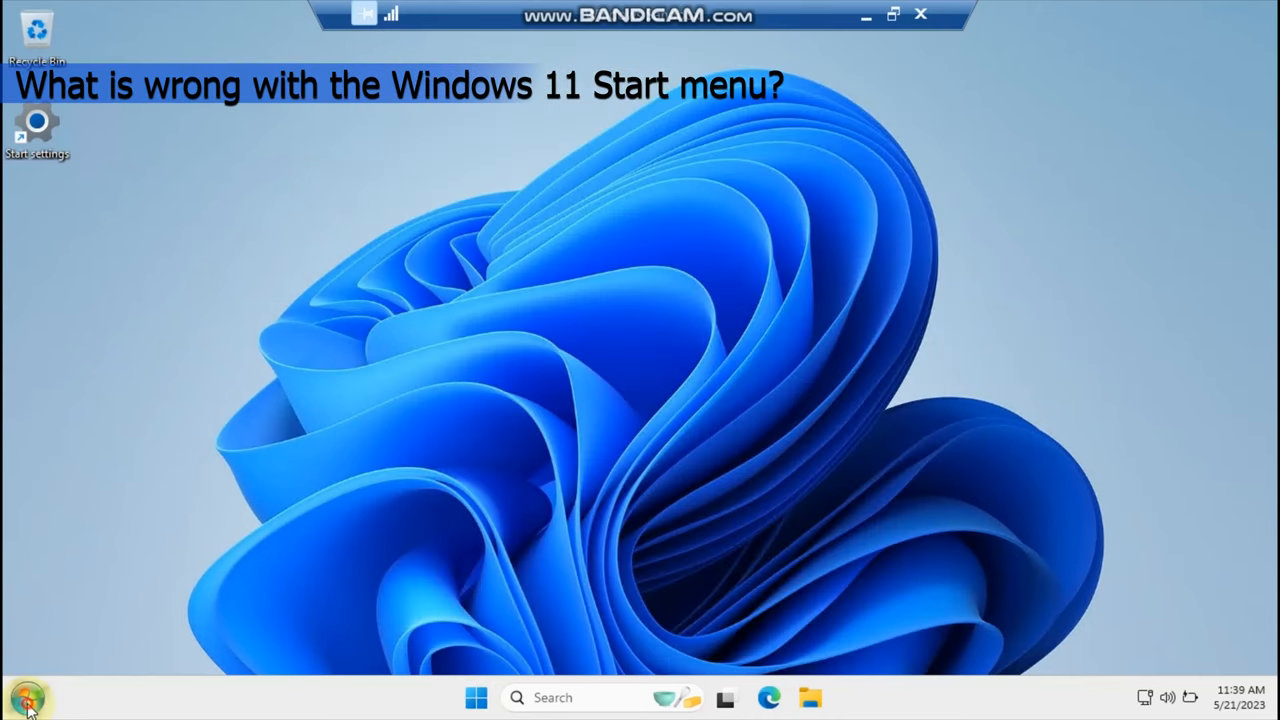
# - Show and close the classic Open-Shell Start menu, then open Start personalization settings
pyautogui.click(27, 697)
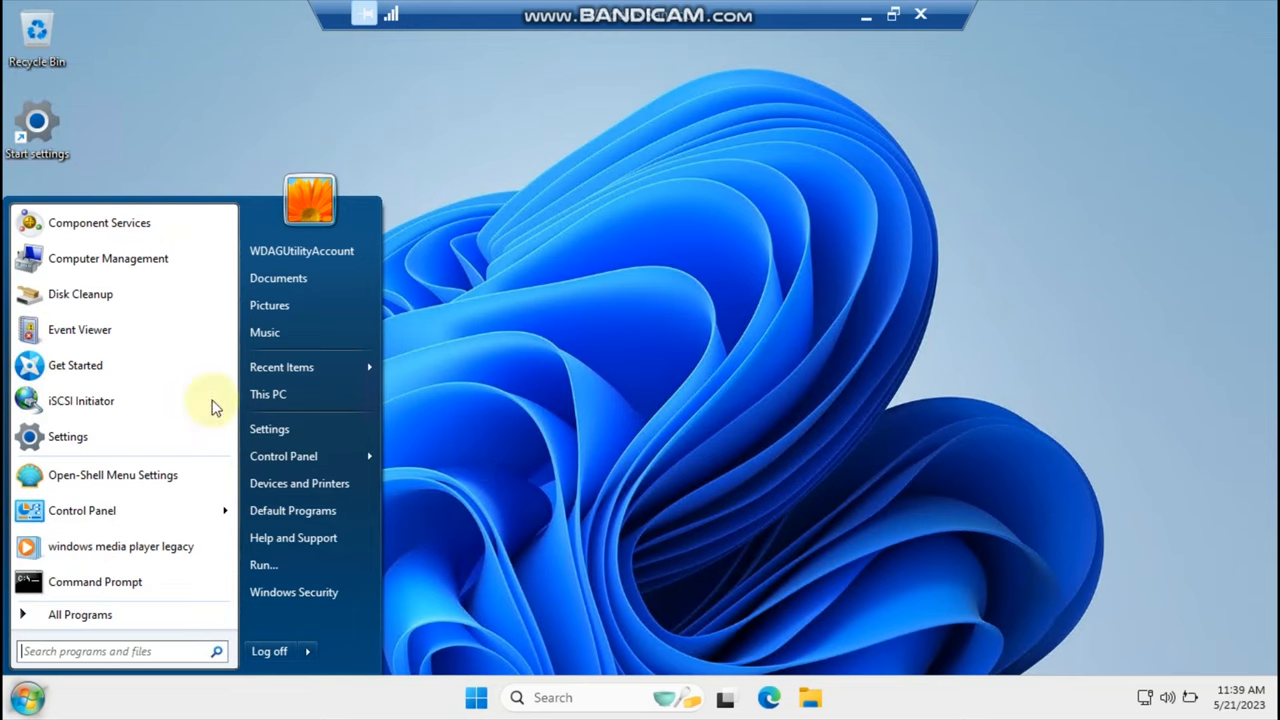
pyautogui.moveTo(560, 460)
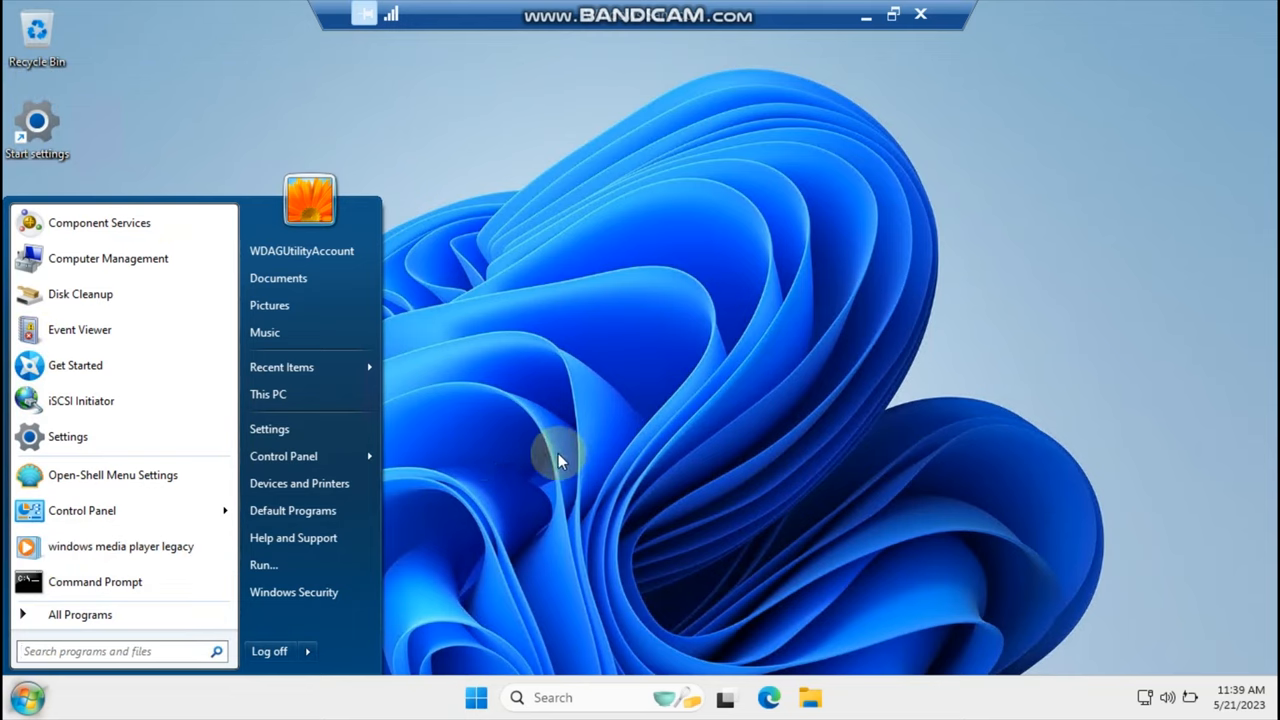
pyautogui.click(463, 697)
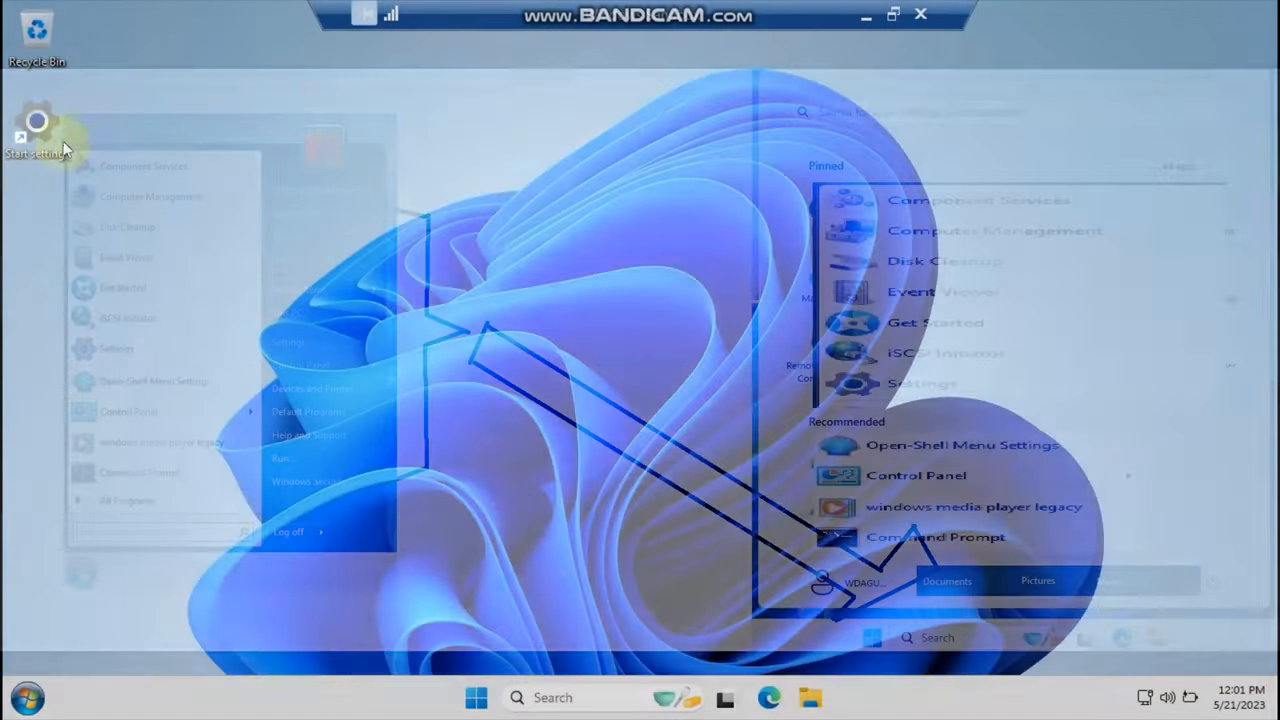
pyautogui.click(116, 348)
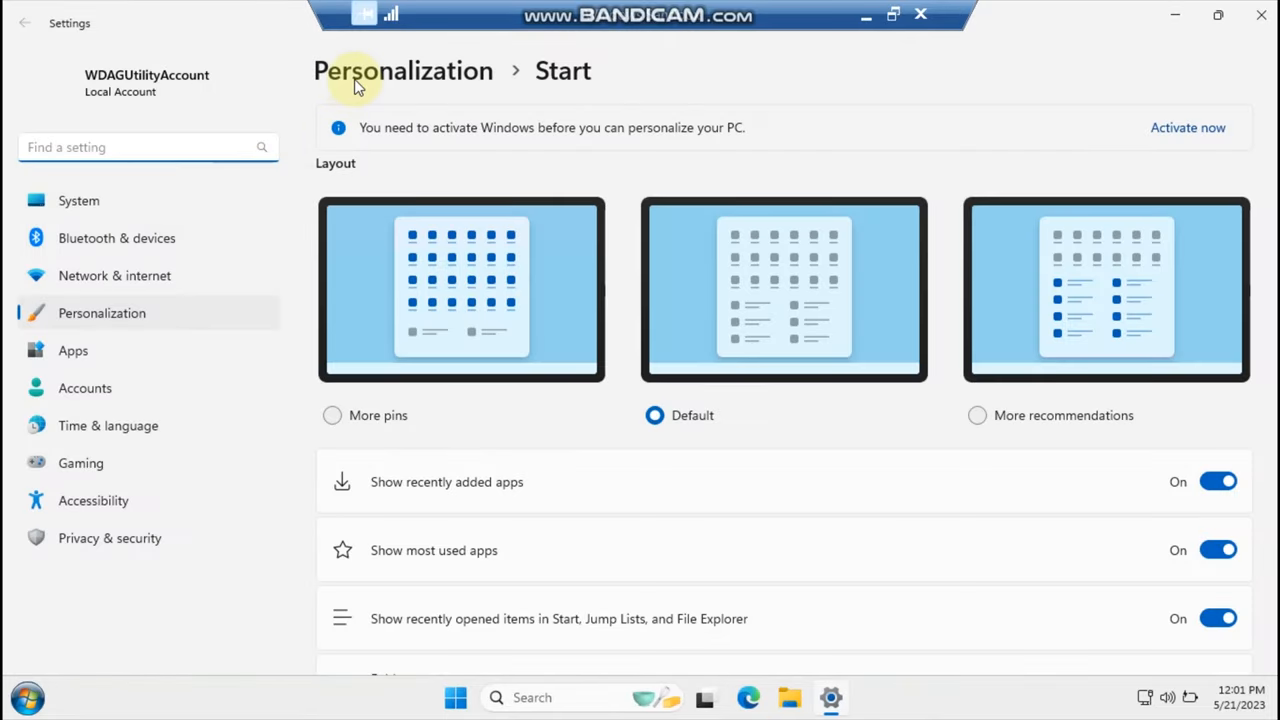
pyautogui.moveTo(525, 452)
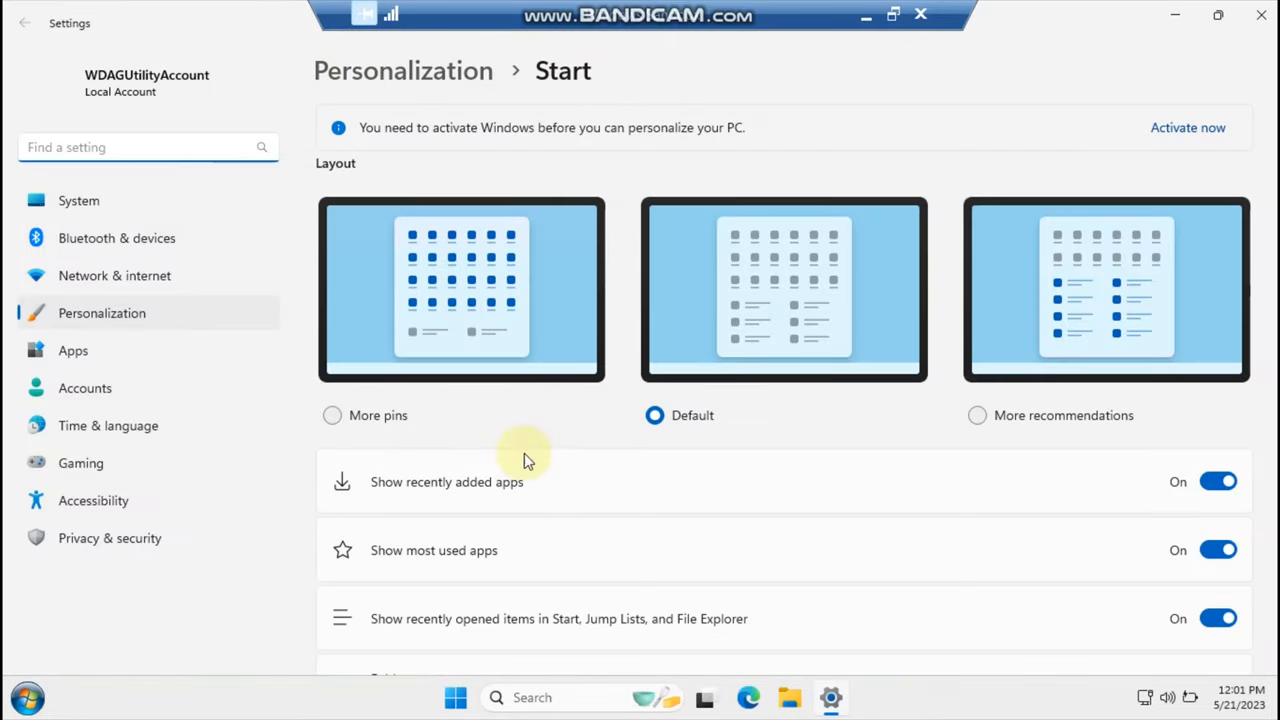
# - Preview the Windows 11 Start menu, then scroll down to the Folders option
pyautogui.click(456, 697)
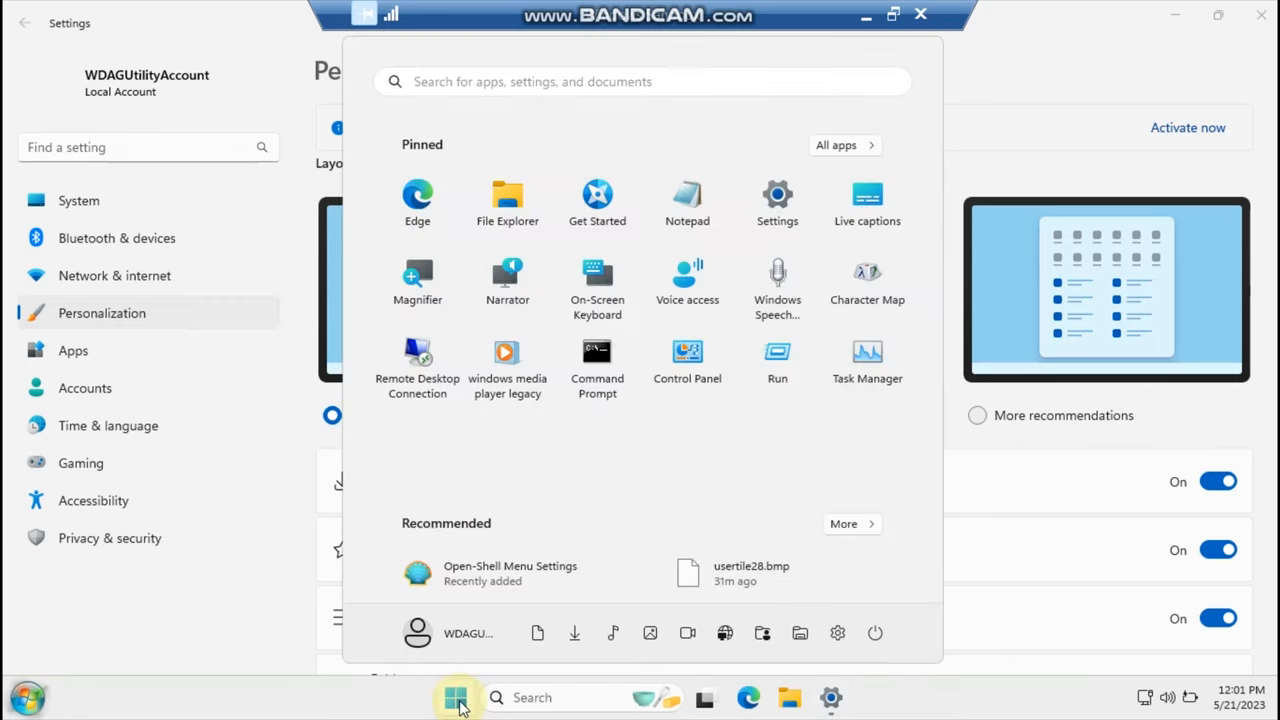
pyautogui.click(456, 697)
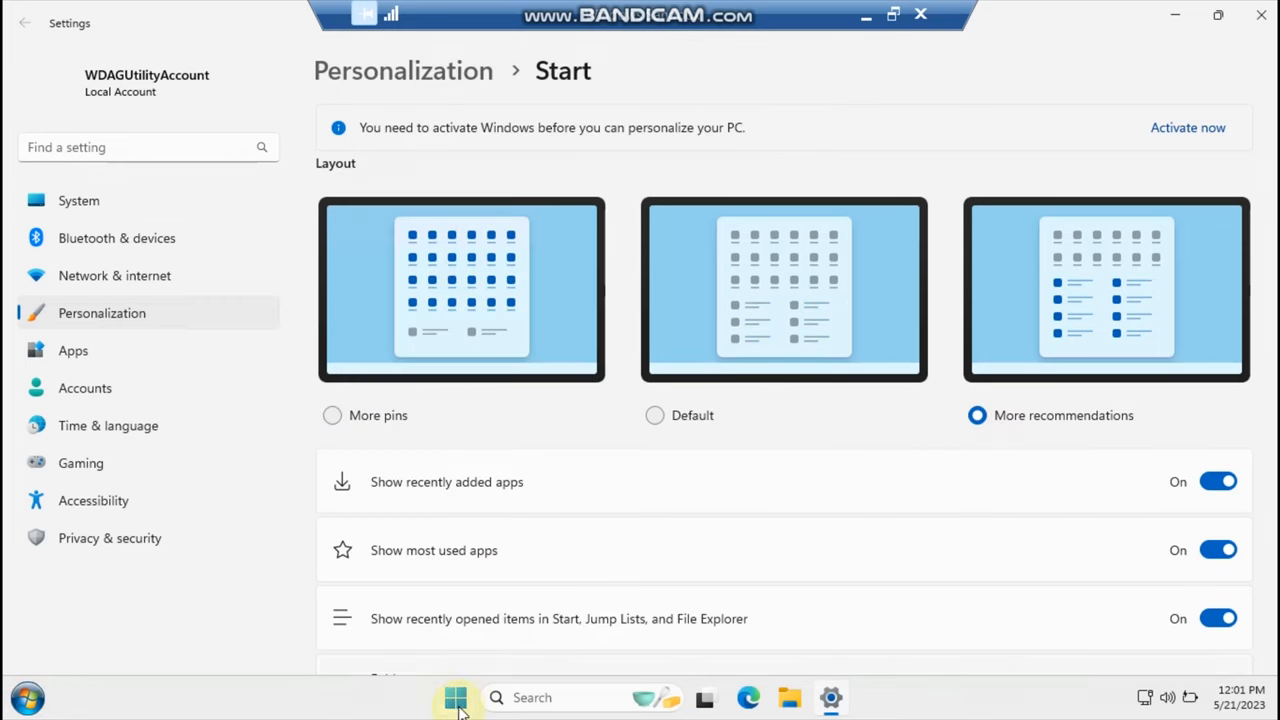
pyautogui.moveTo(700, 470)
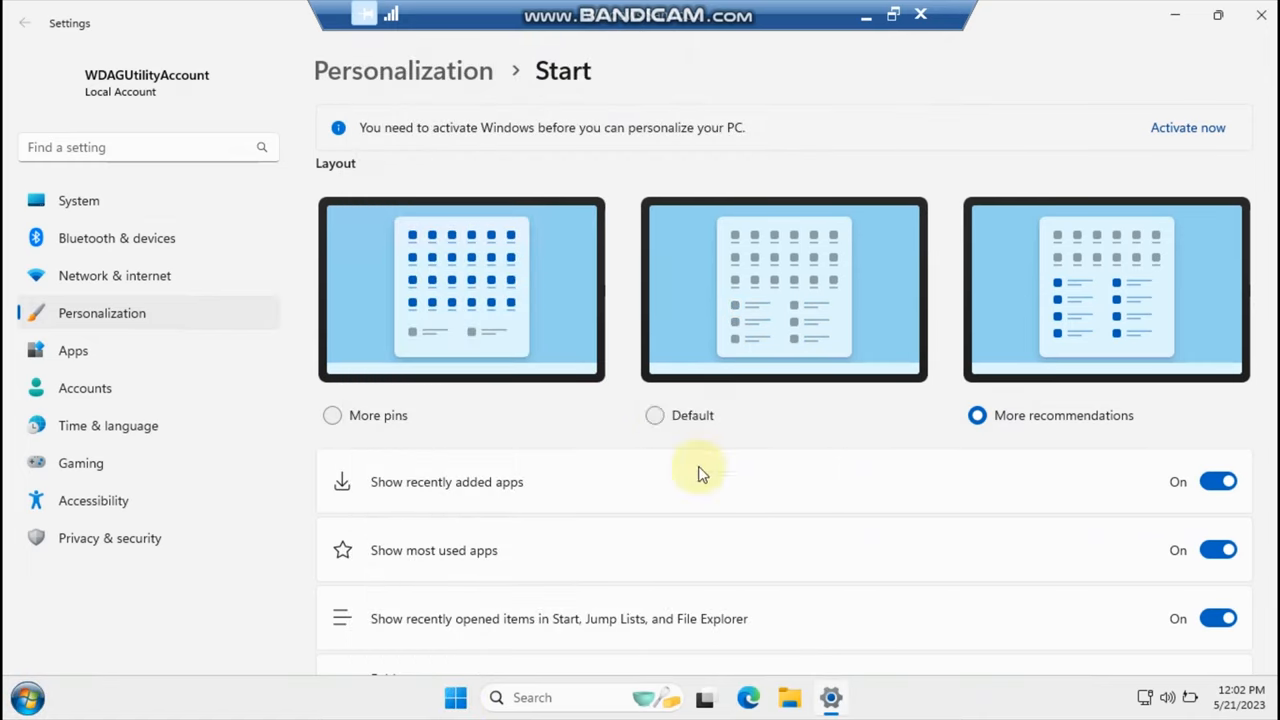
pyautogui.scroll(-3)
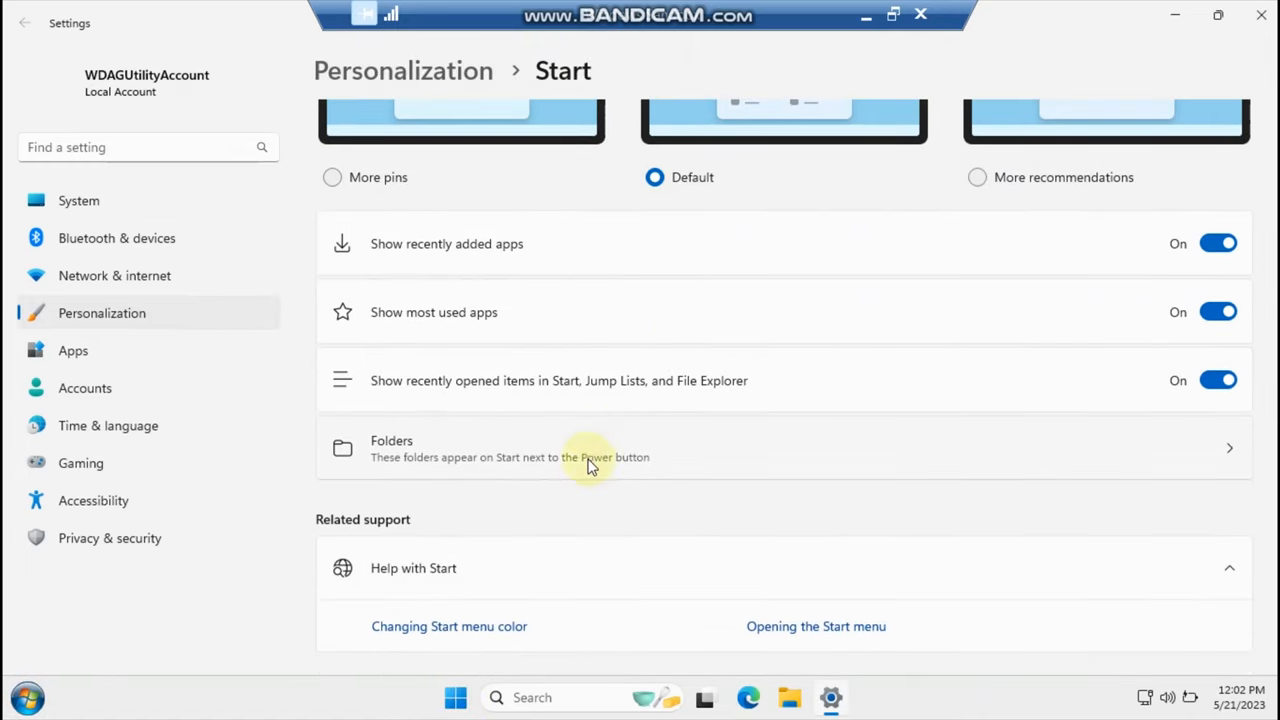
# - Toggle the Folders switches such as Downloads and Documents, checking shortcuts beside Power in Start
pyautogui.click(591, 448)
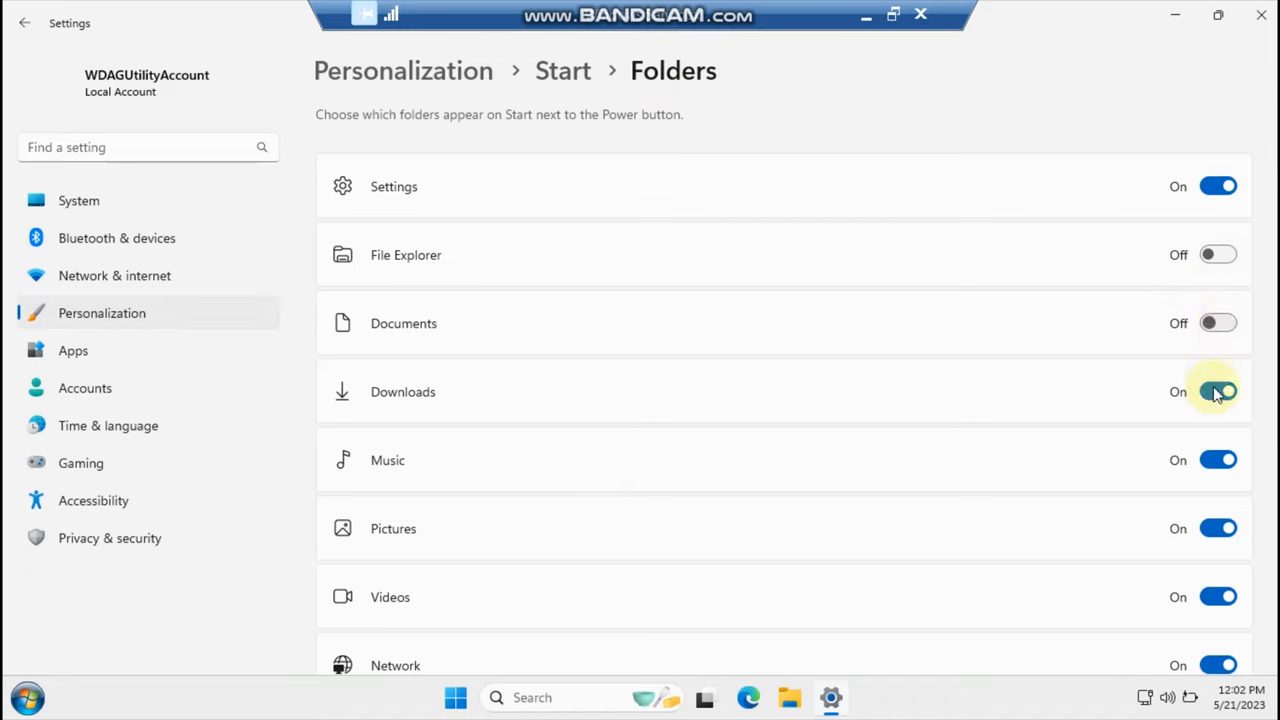
pyautogui.click(1218, 391)
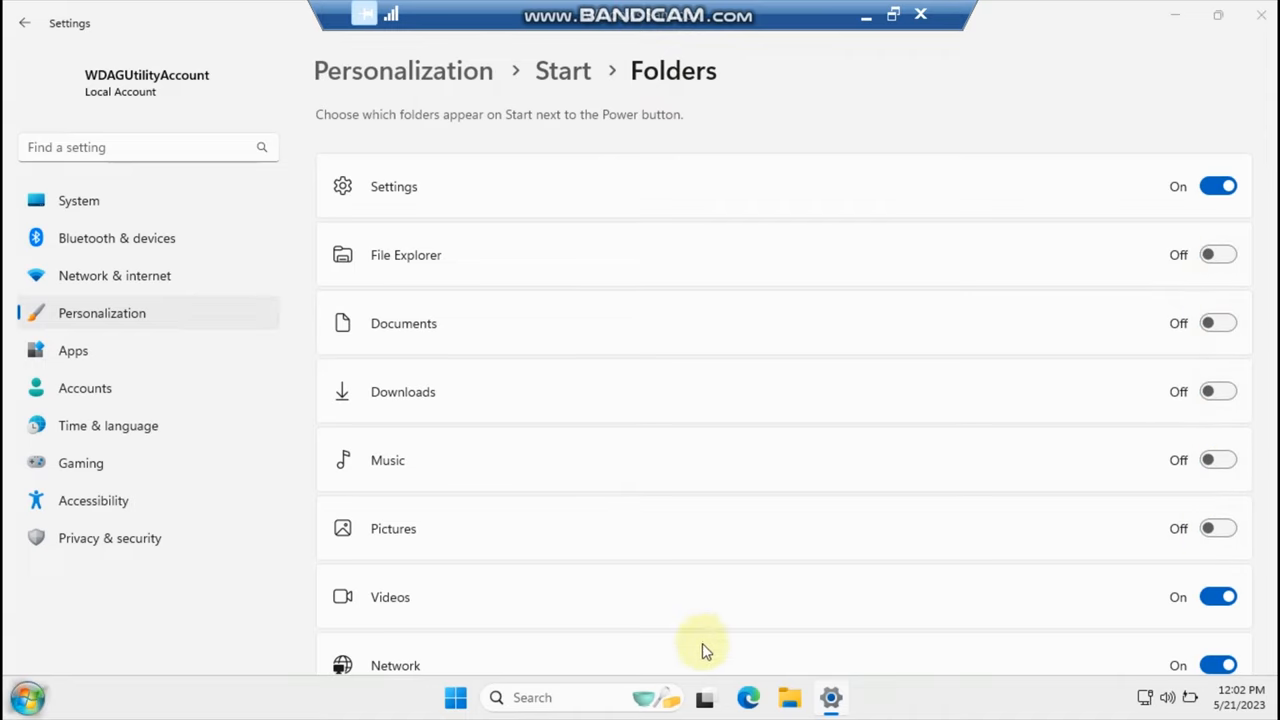
pyautogui.click(455, 697)
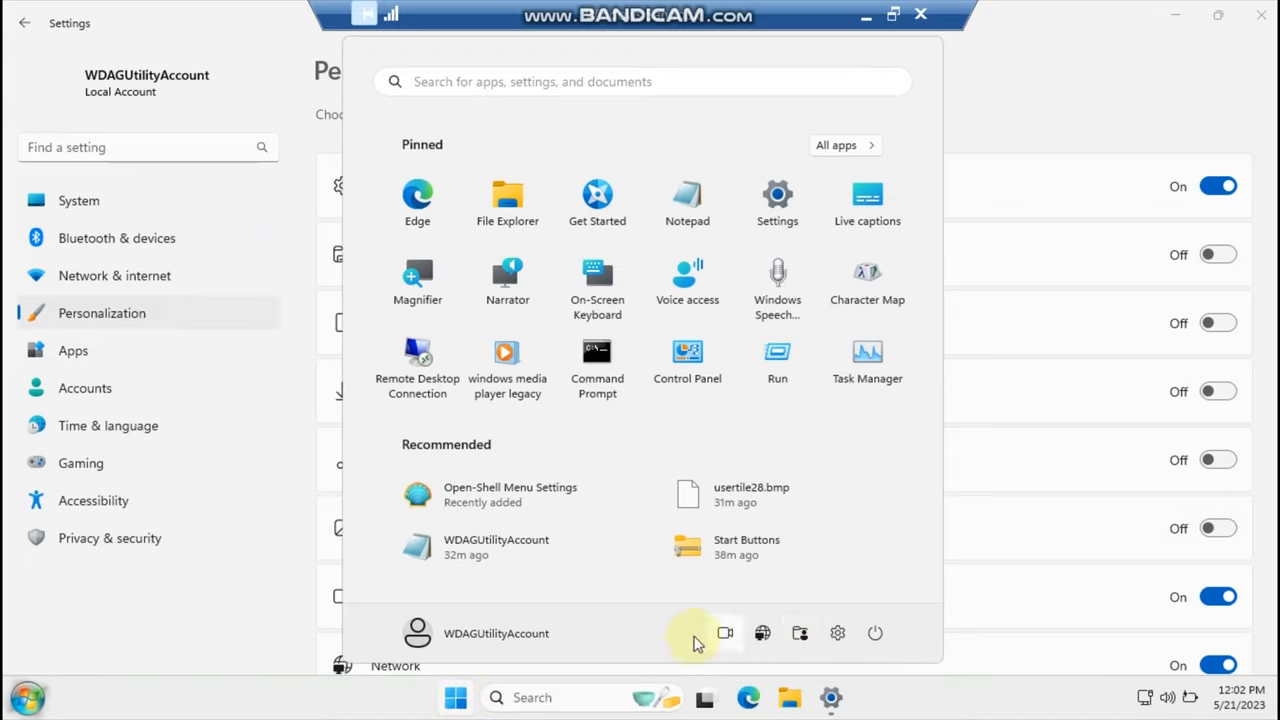
pyautogui.moveTo(783, 638)
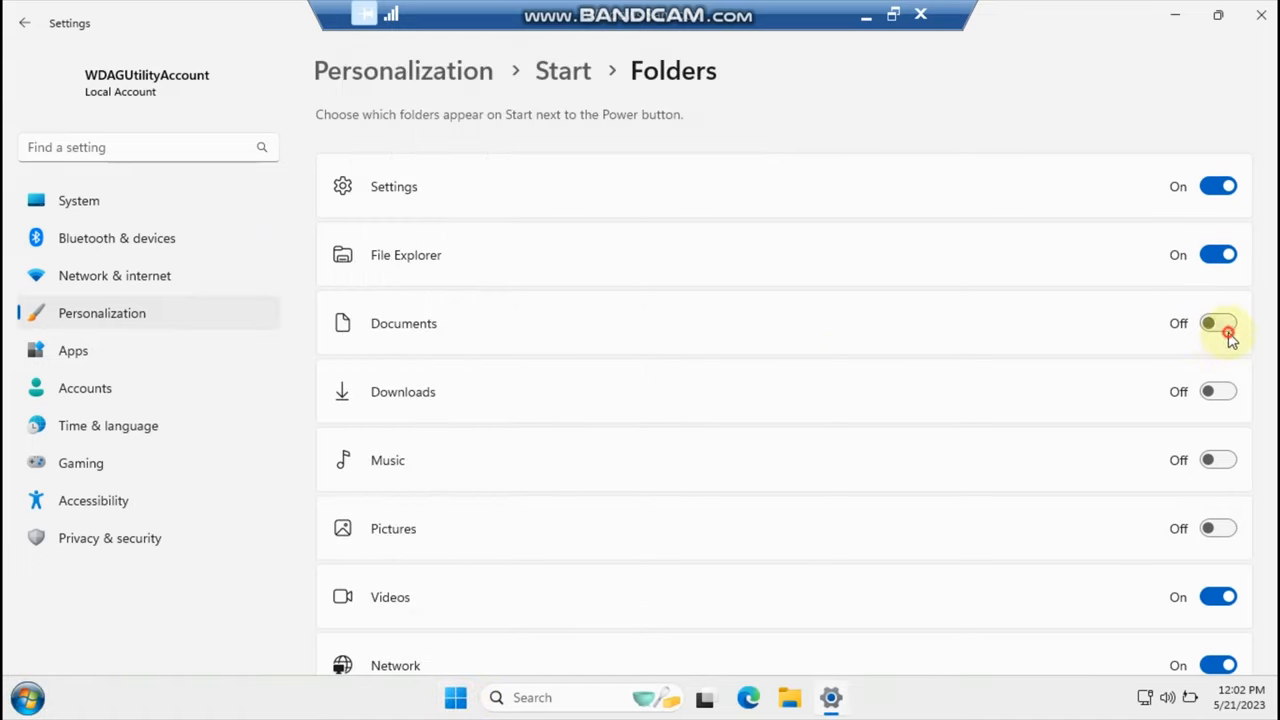
pyautogui.click(1218, 528)
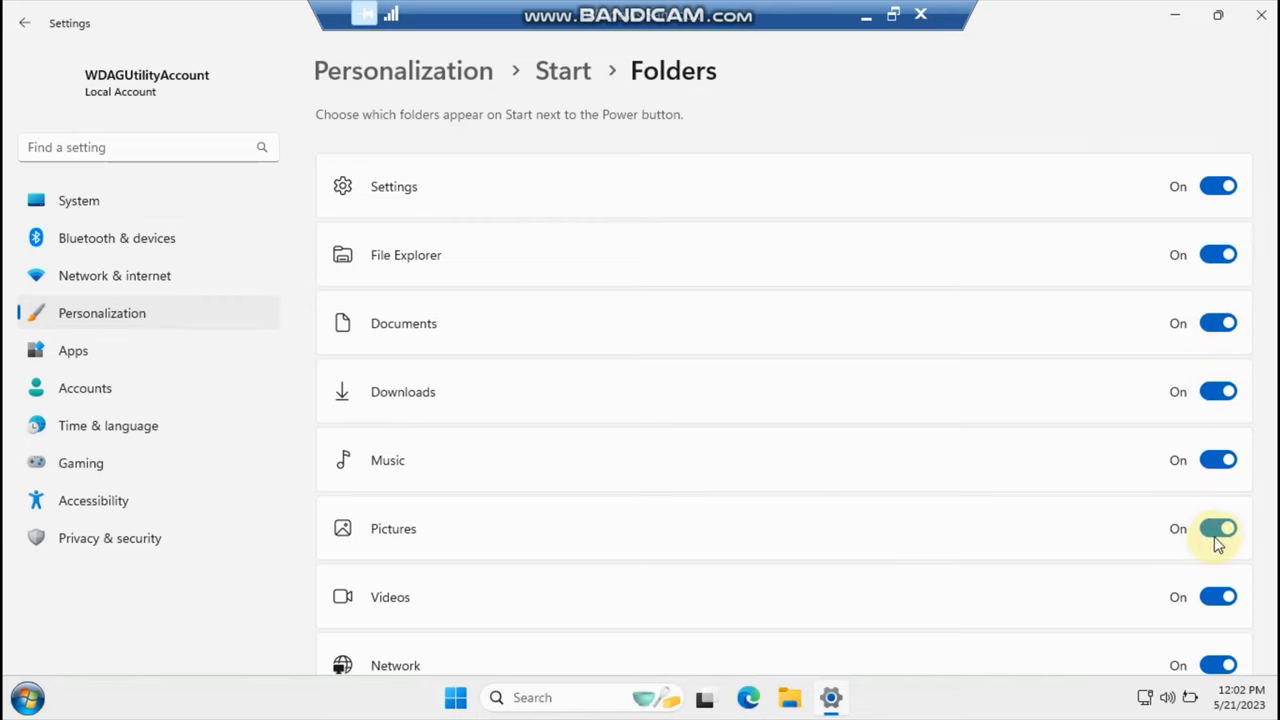
pyautogui.click(455, 697)
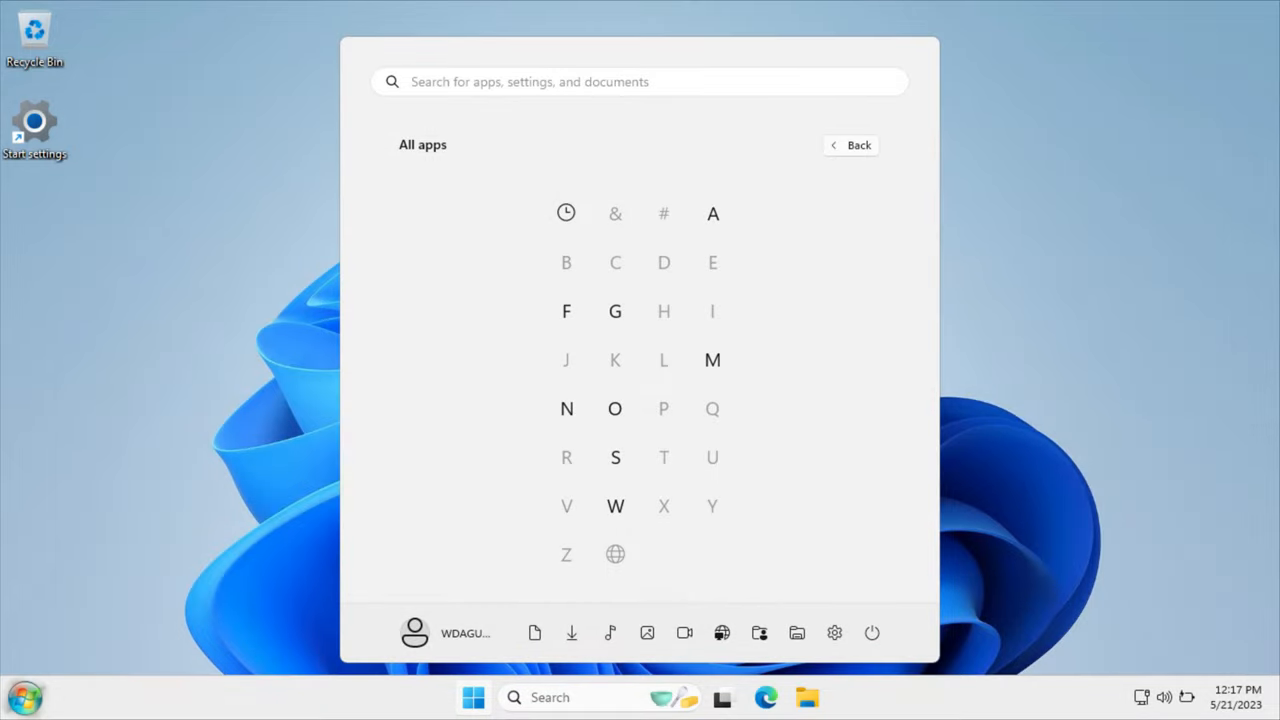
# - Search Start for 'MPH to km/h' to show 1 mile/hour = 1.6093 km/h
pyautogui.write('MPH to km/h')
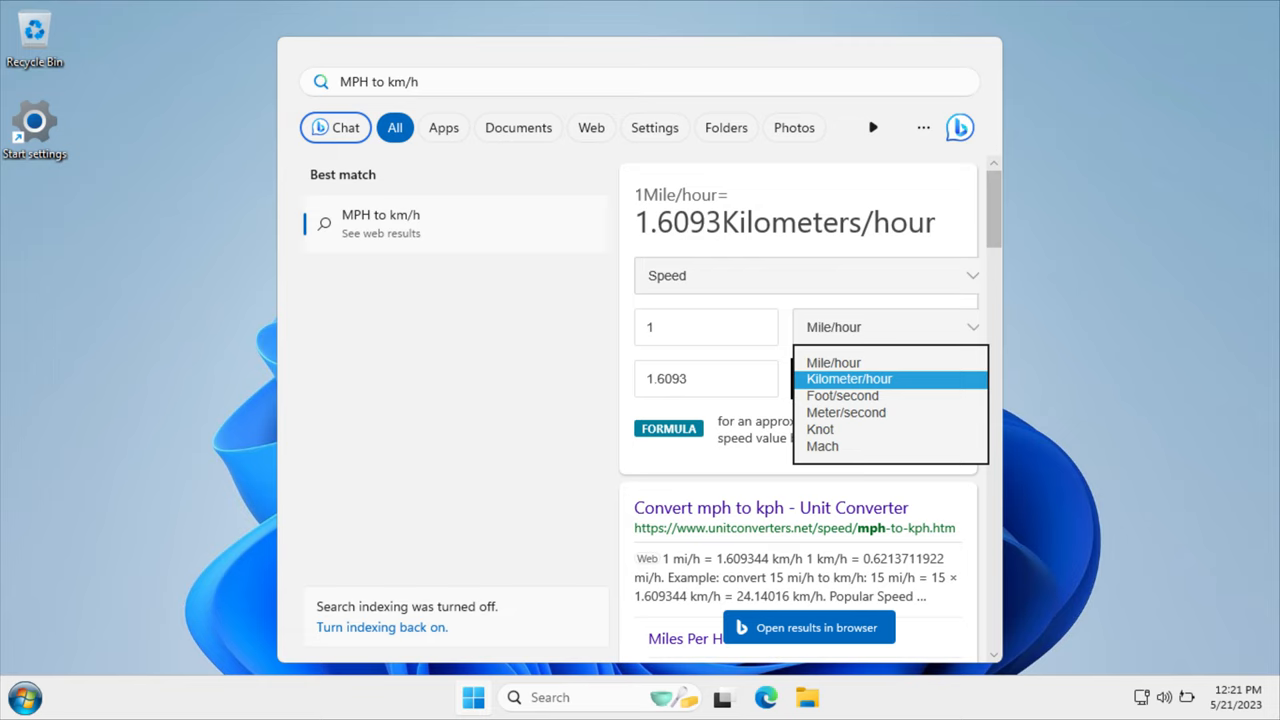